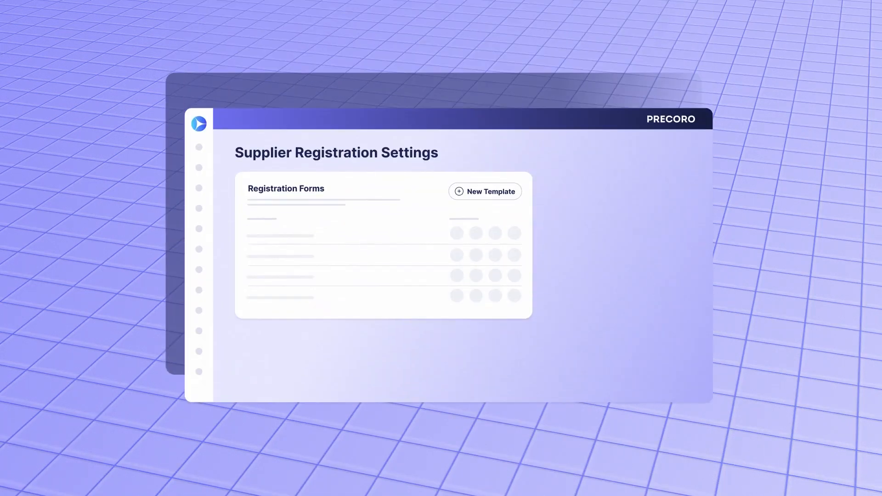
Step: Turn on the Supplier Management Role and return to the dashboard's navigation menu
left_click(485, 191)
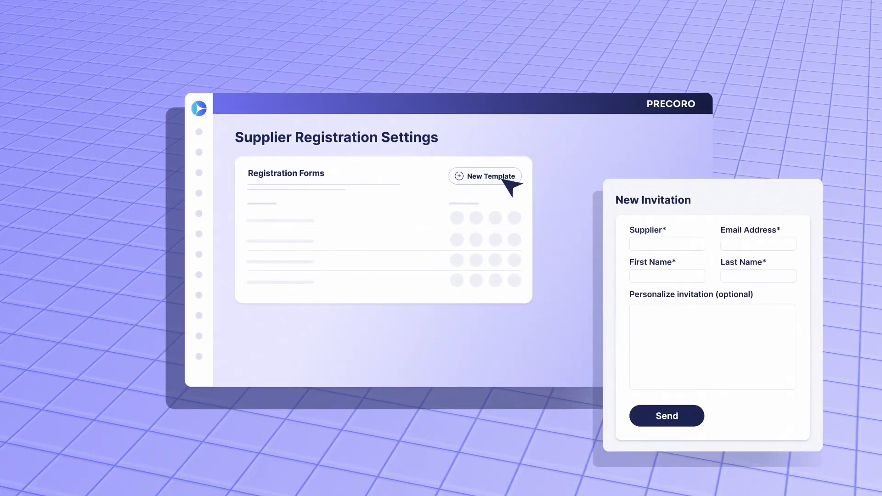
type("Globex")
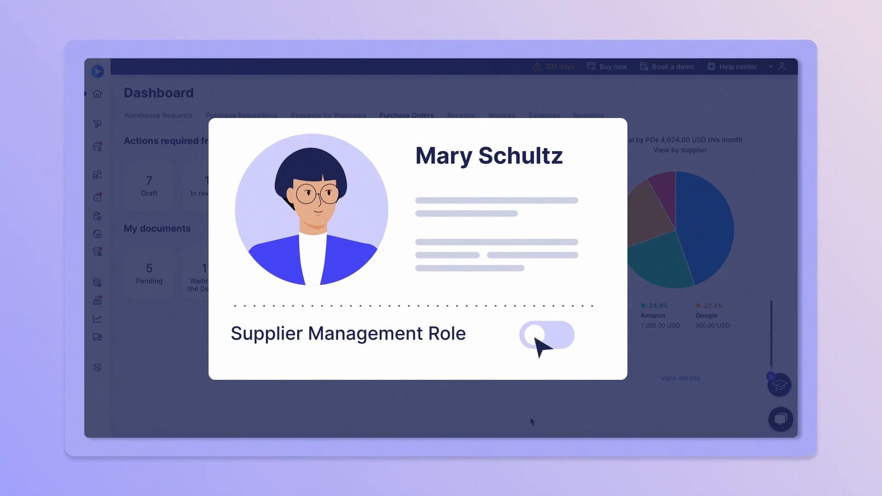
left_click(546, 335)
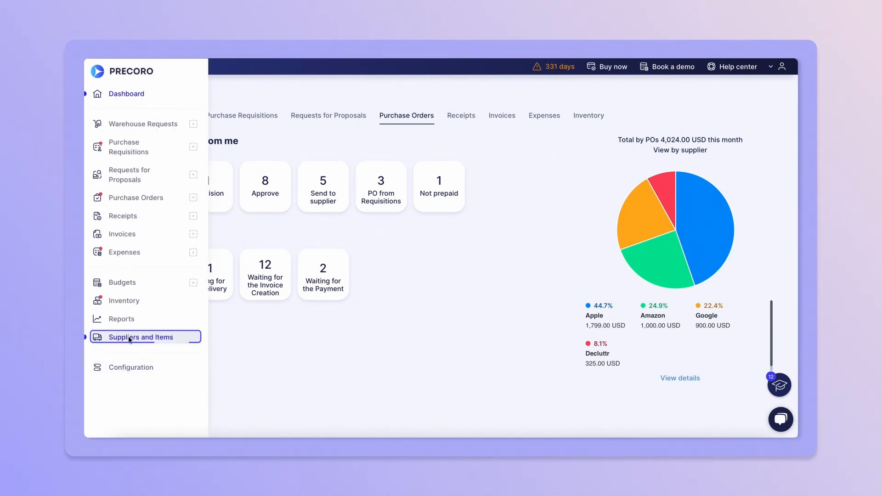
Step: Create template 'Invitation for tech equipment providers' with all Contacts and Payment Details fields selected
left_click(134, 337)
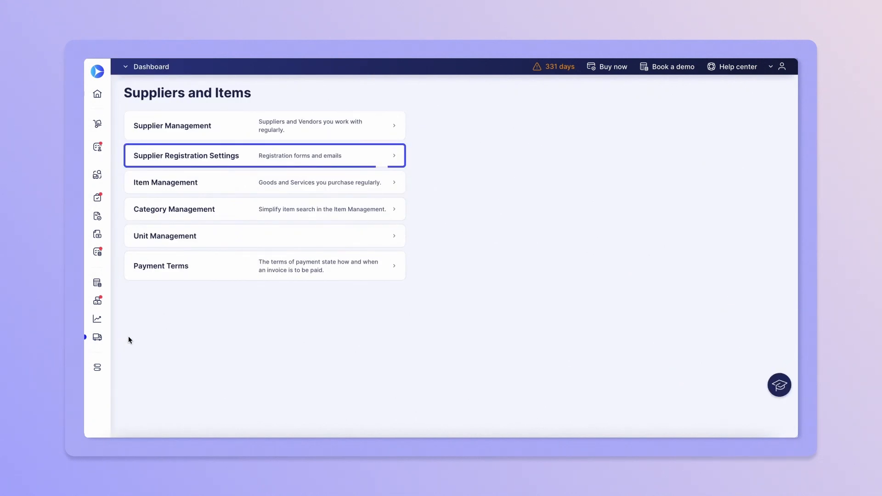
left_click(264, 155)
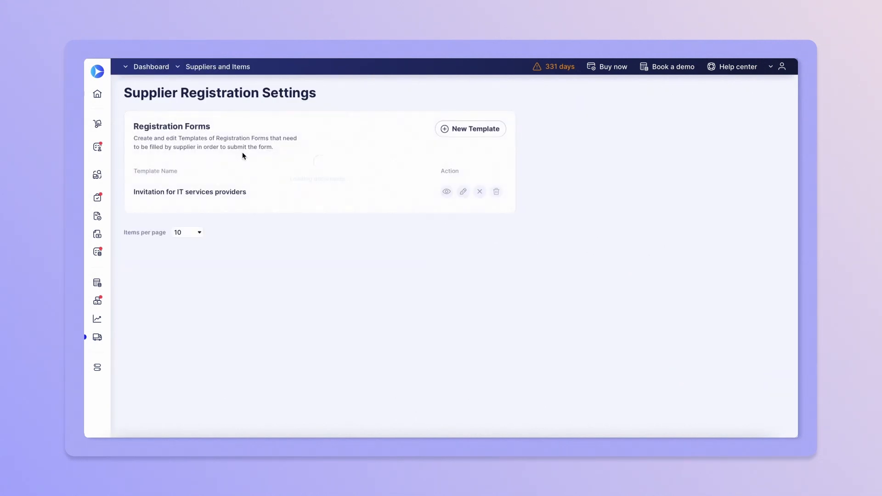
left_click(471, 129)
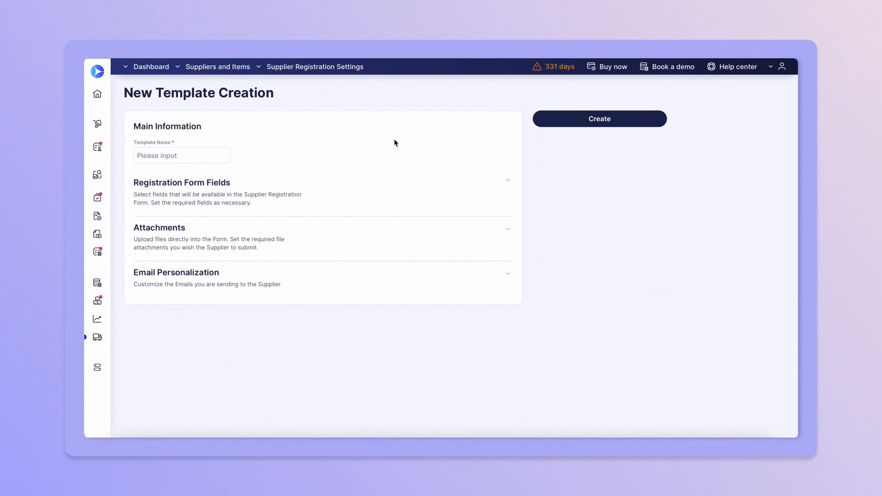
left_click(507, 180)
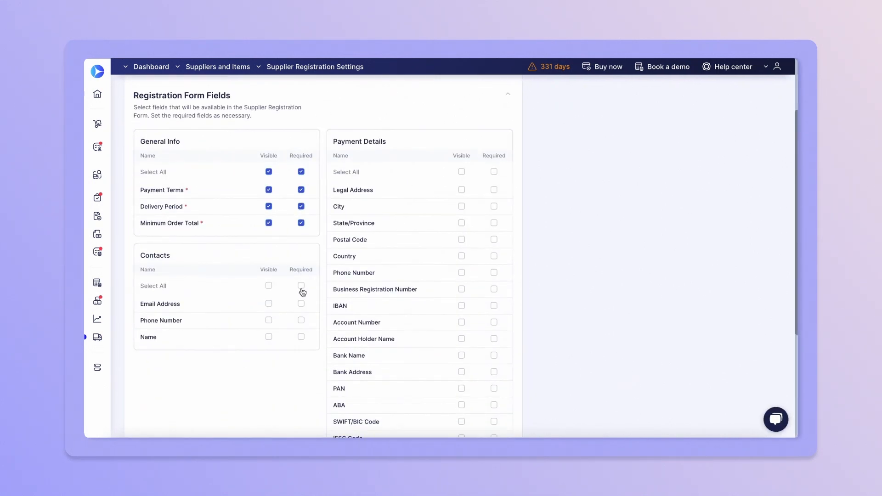
left_click(462, 172)
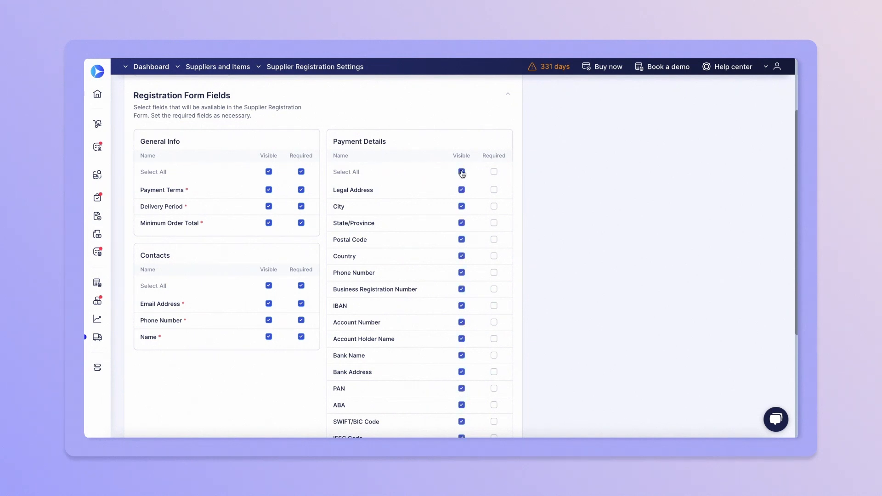
scroll("up", 3)
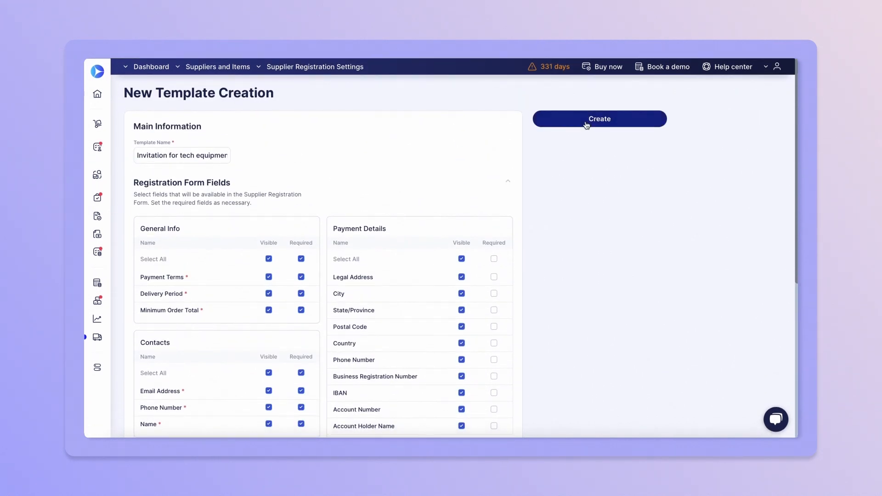
left_click(599, 119)
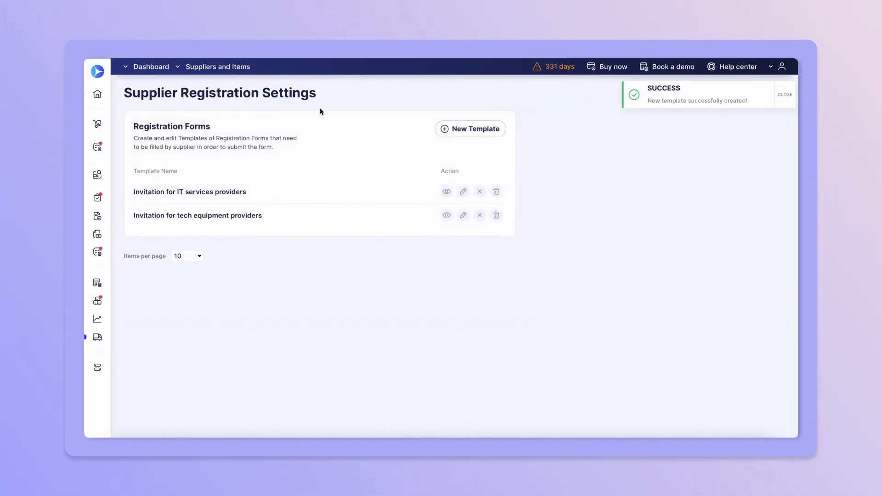
Step: Go to the Supplier Management list of sent supplier invitations
left_click(217, 66)
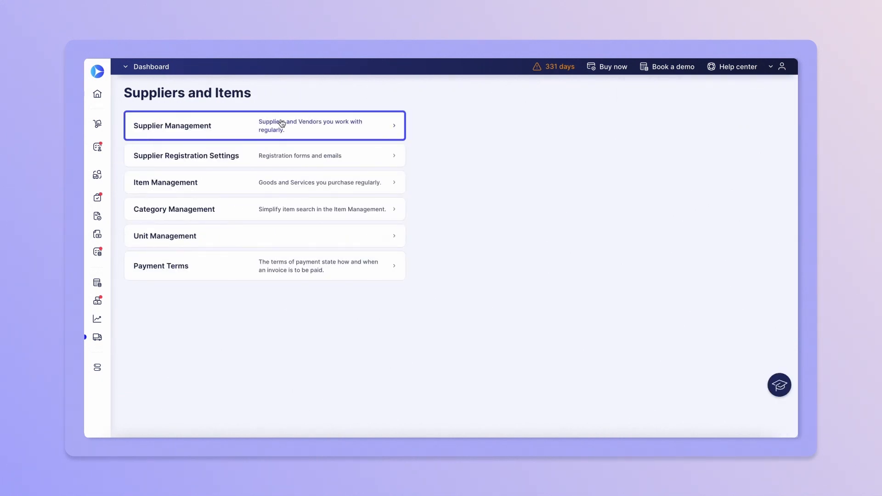
left_click(264, 125)
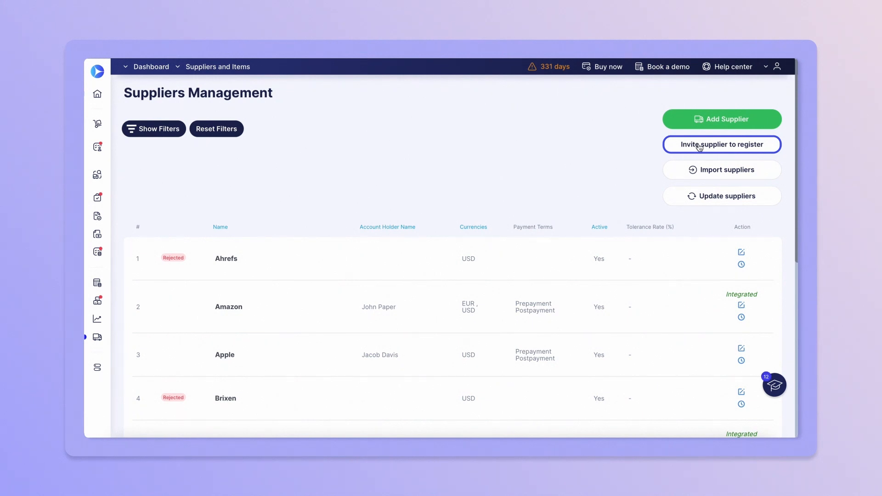
left_click(722, 144)
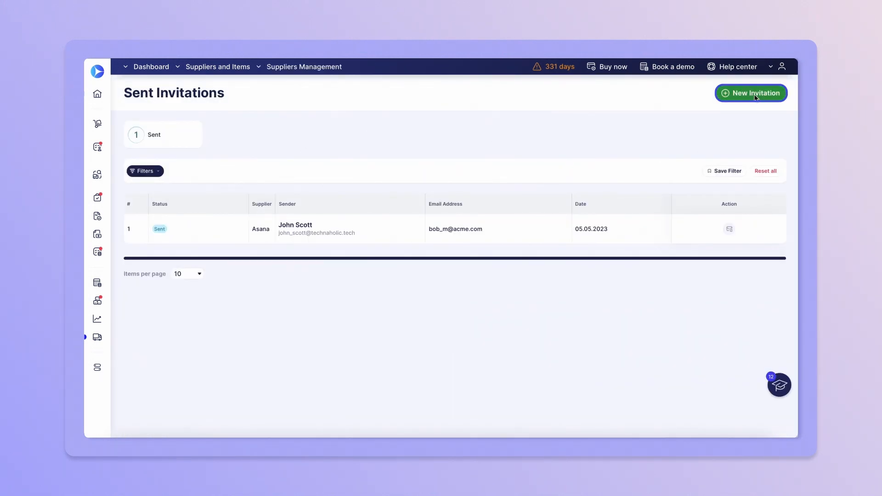
left_click(750, 92)
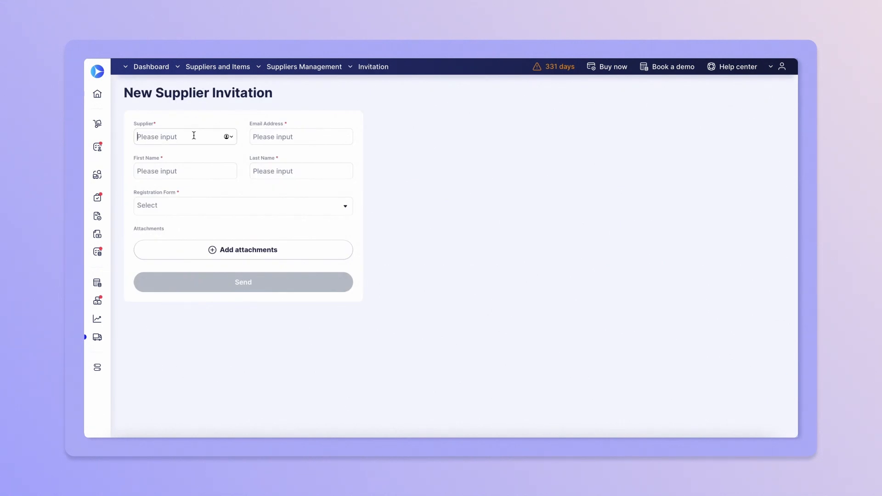
type("Globex")
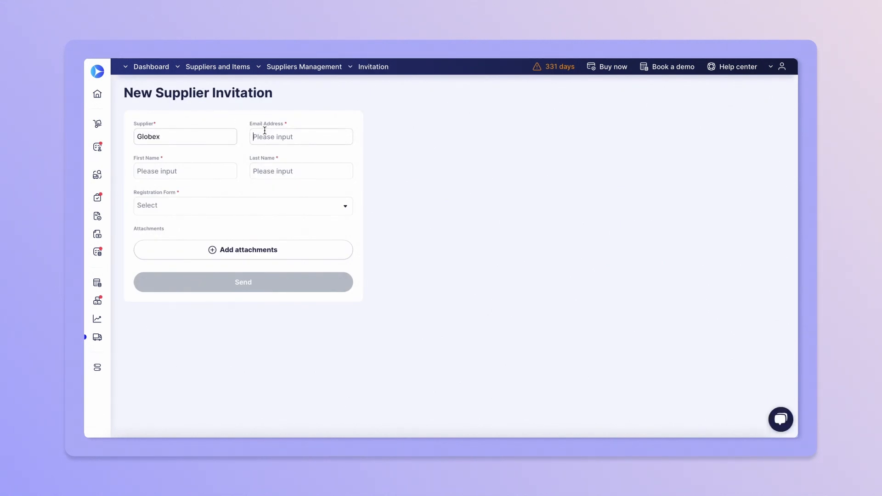
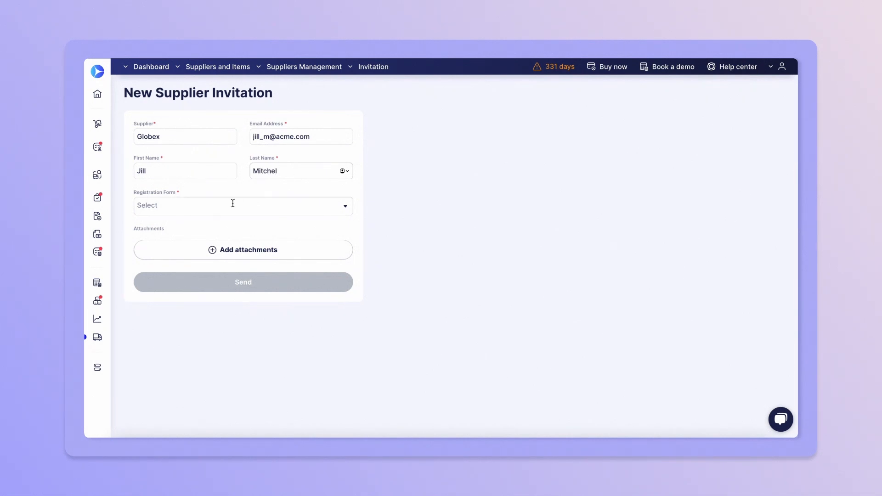
left_click(242, 207)
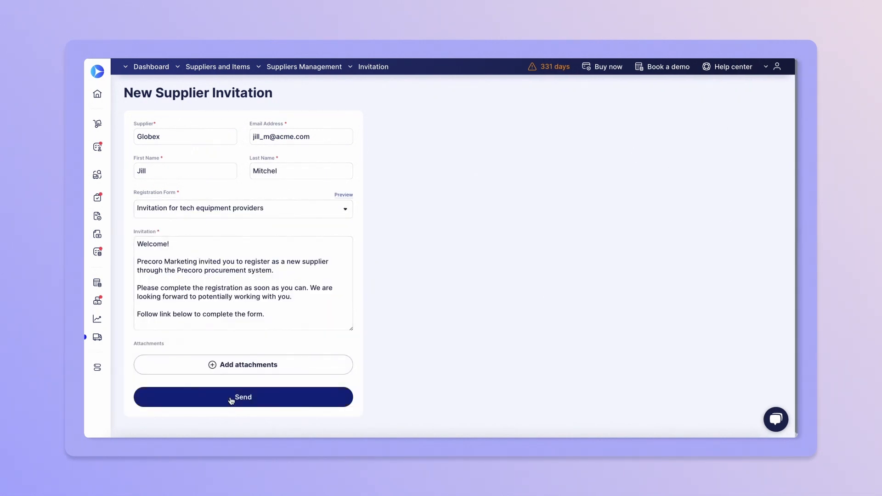
left_click(242, 397)
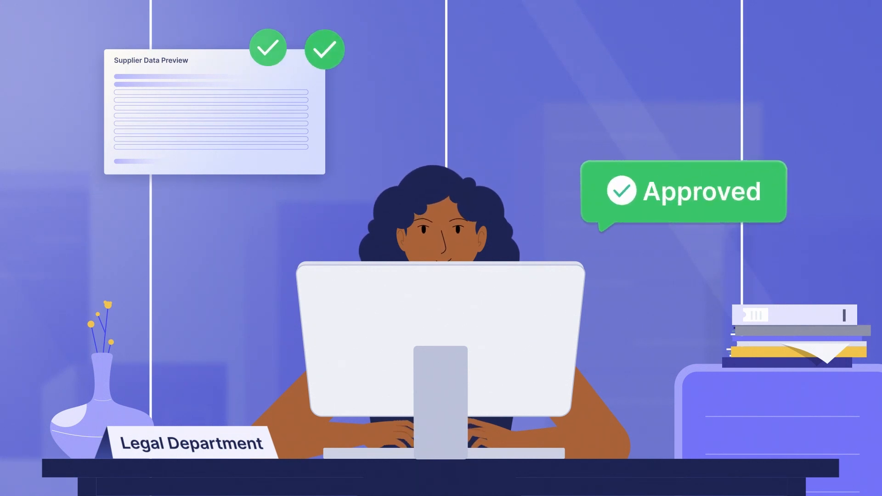
Step: Scroll the dashboard to see purchase order counts and this month's totals by supplier
scroll("down", 3)
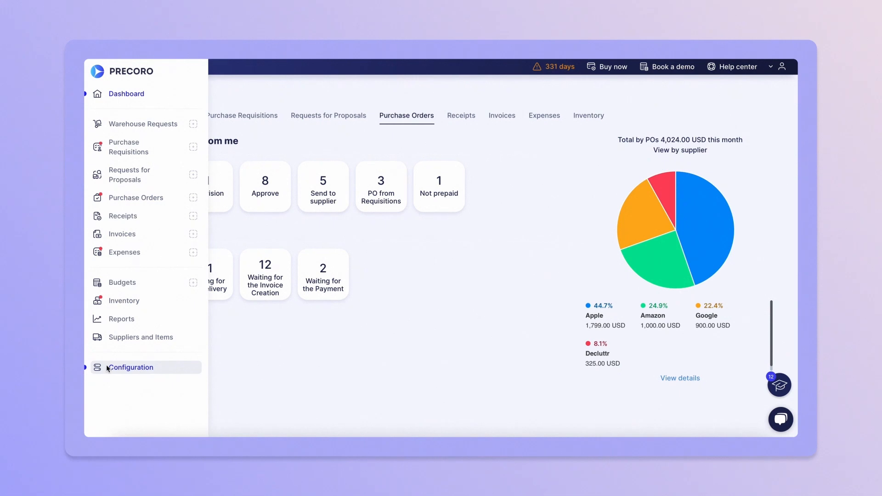
left_click(130, 366)
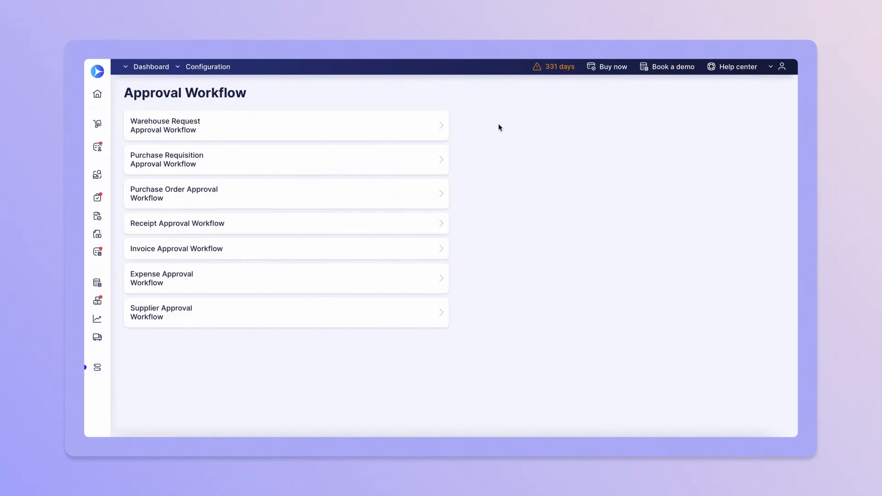
left_click(286, 312)
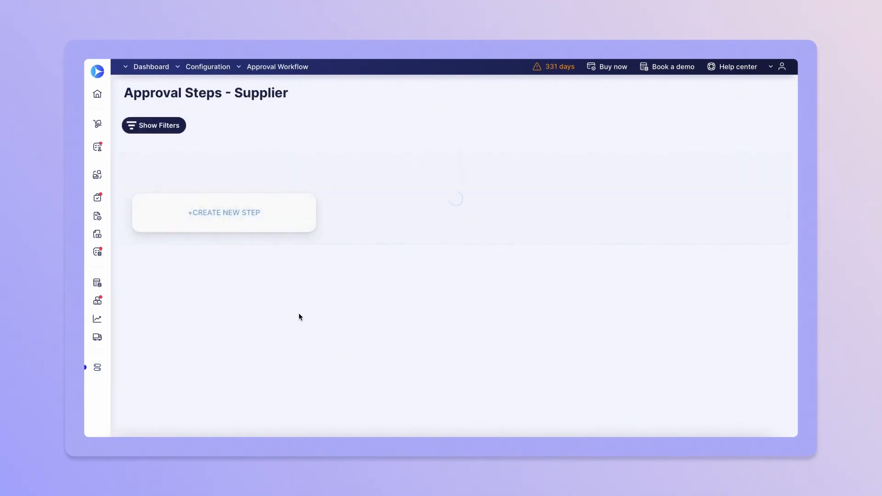
left_click(224, 212)
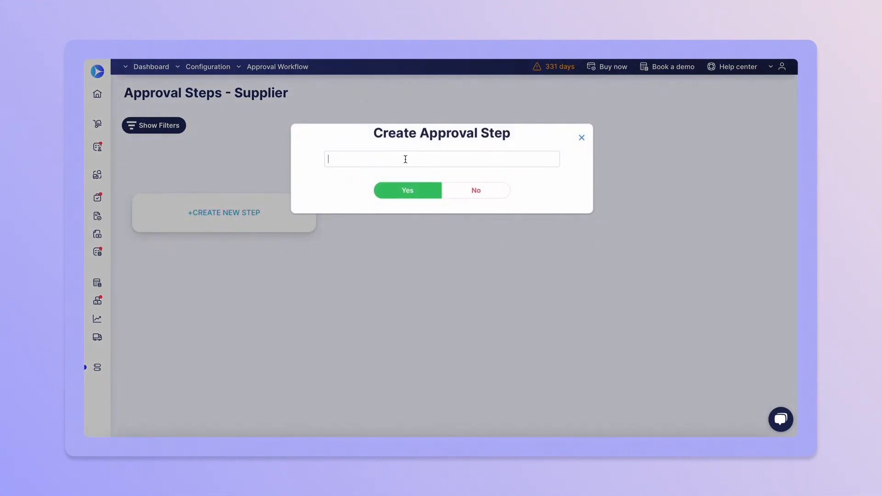
left_click(406, 190)
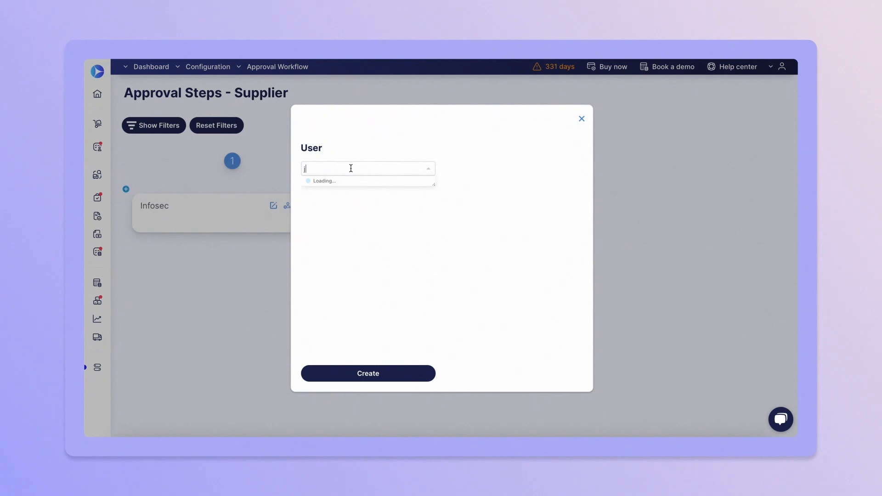
left_click(582, 119)
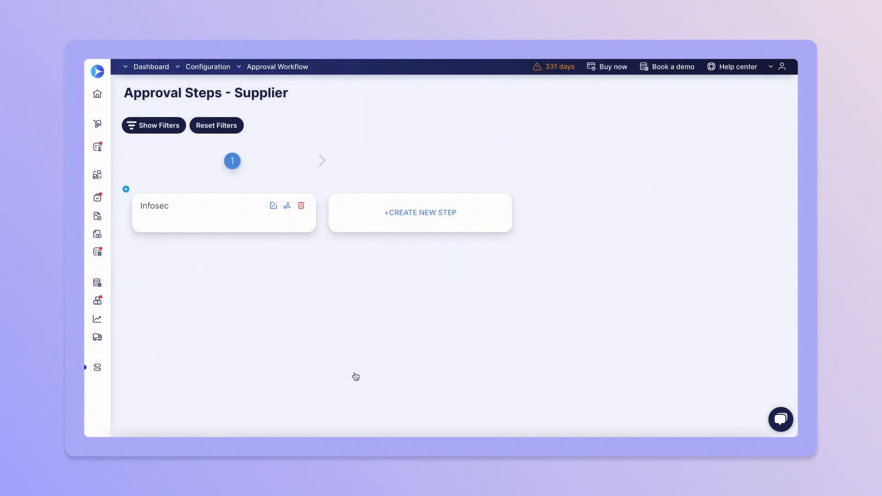
left_click(419, 212)
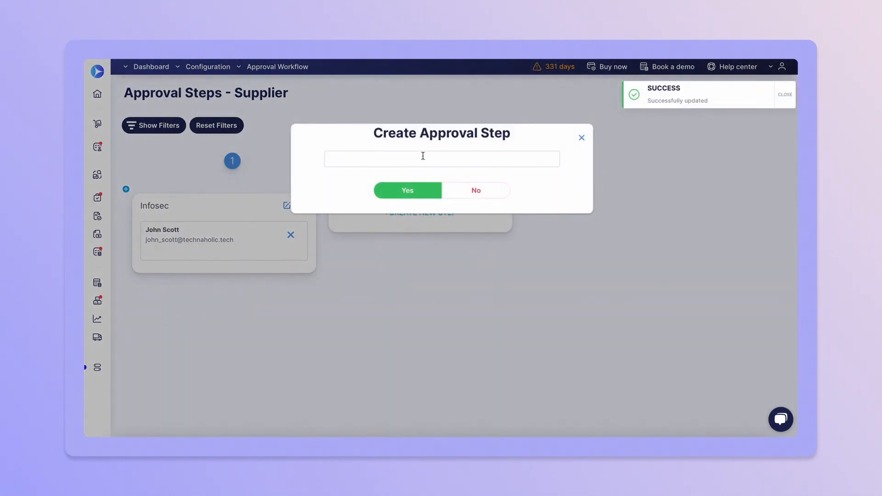
type("Legal")
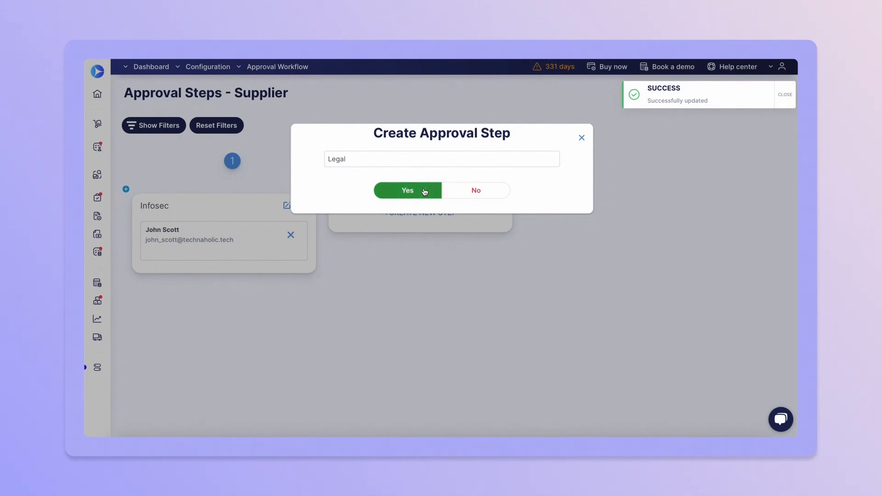
left_click(407, 190)
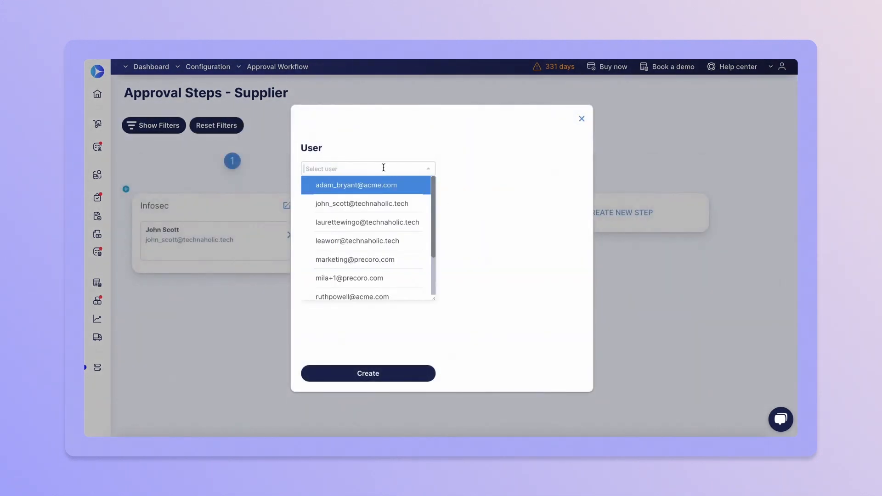
type("laur")
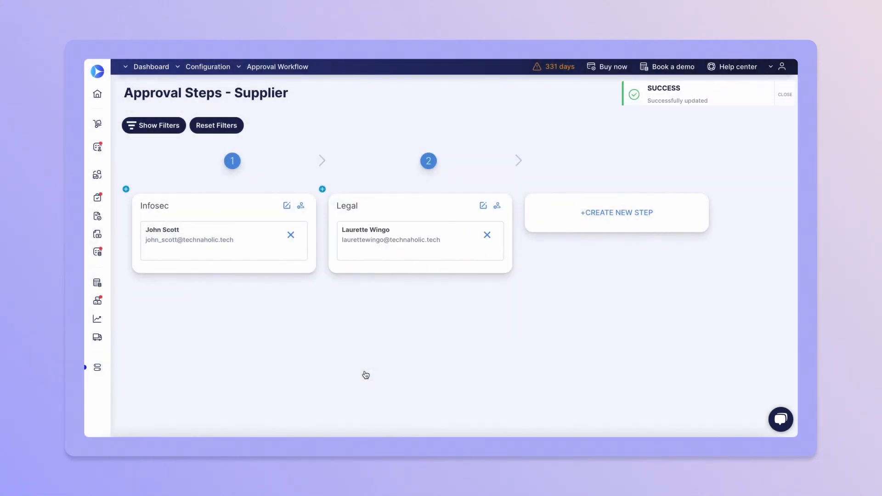
left_click(482, 205)
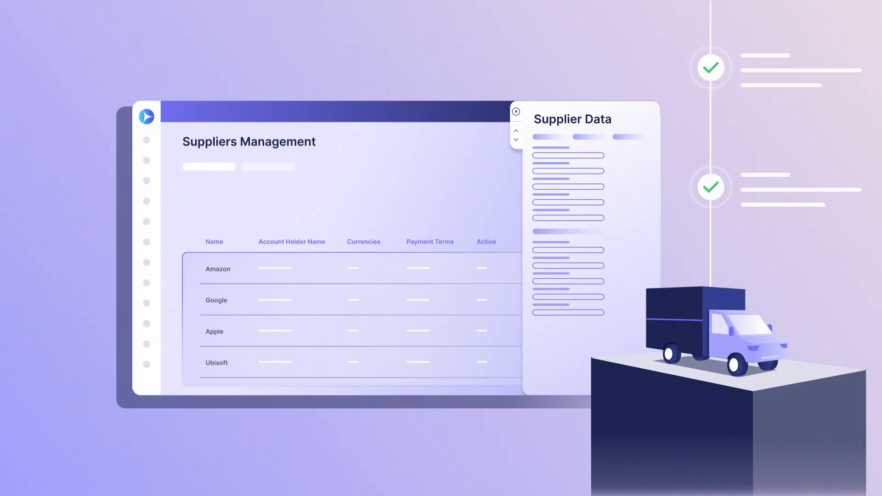
left_click(514, 111)
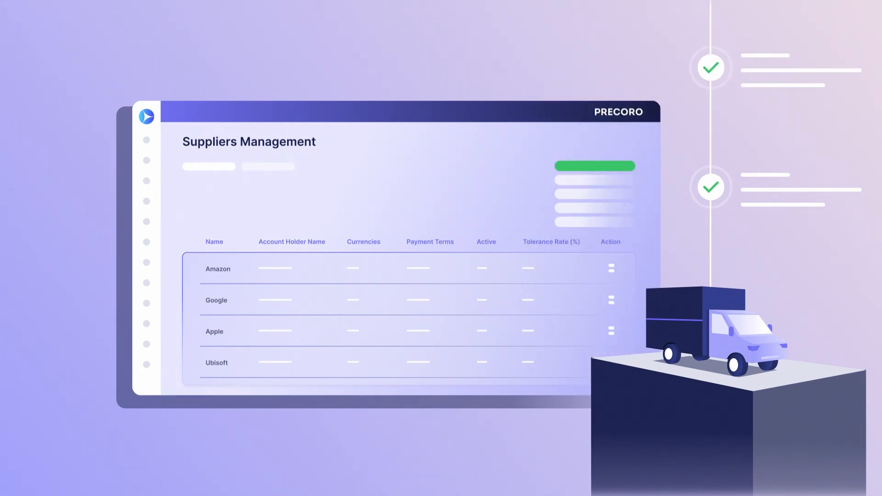
mouse_move(621, 175)
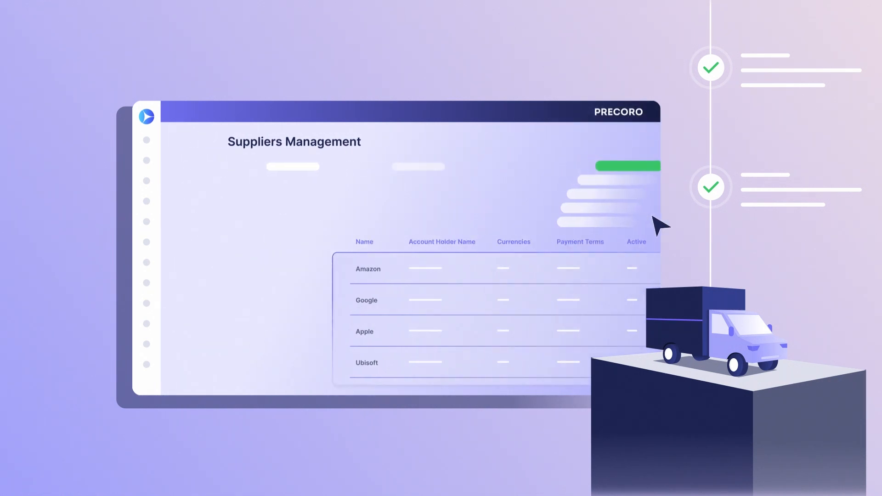
left_click(627, 165)
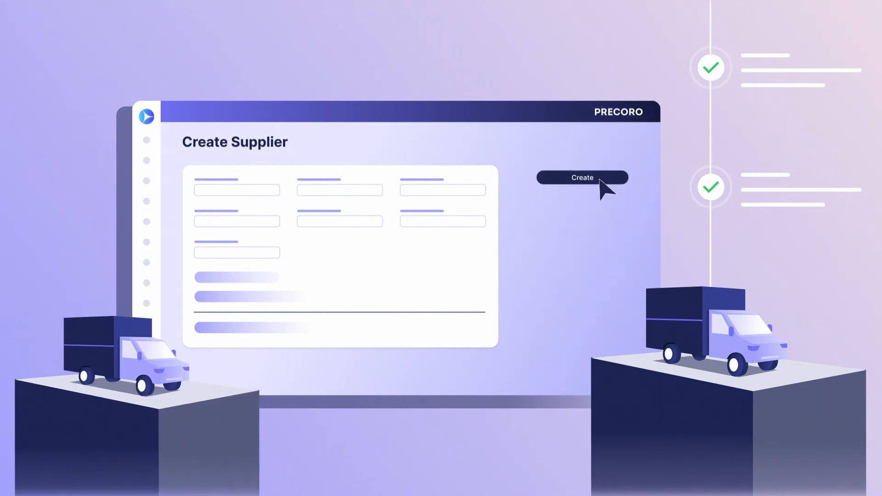
left_click(582, 177)
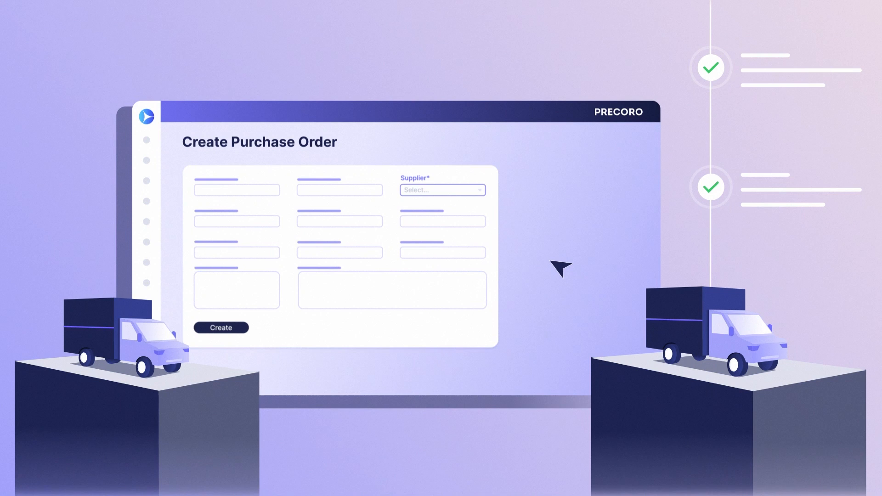
left_click(442, 190)
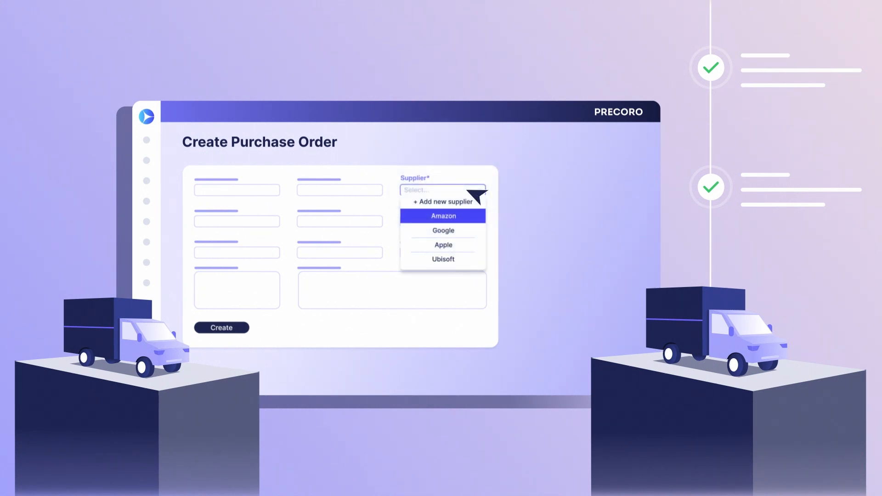
left_click(443, 201)
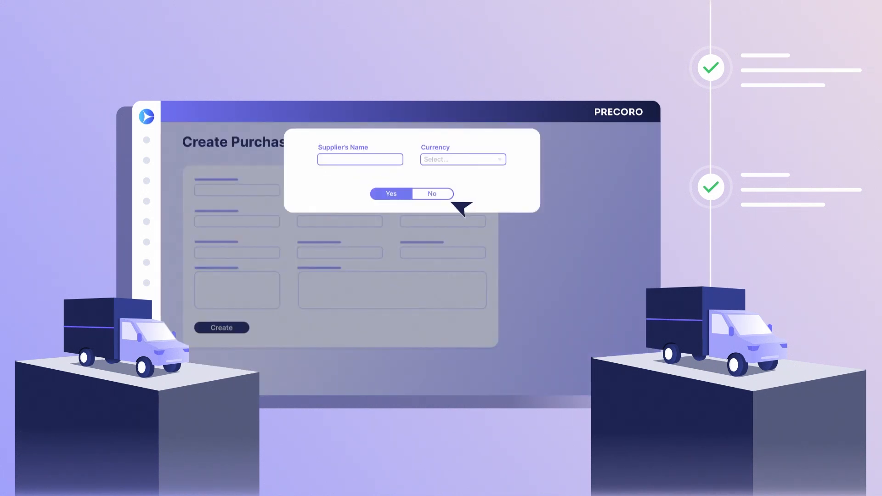
type("Acme")
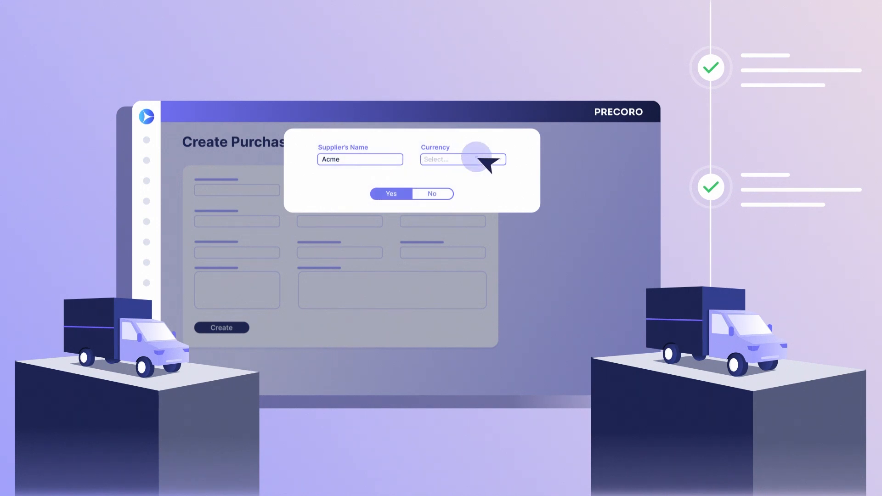
left_click(463, 159)
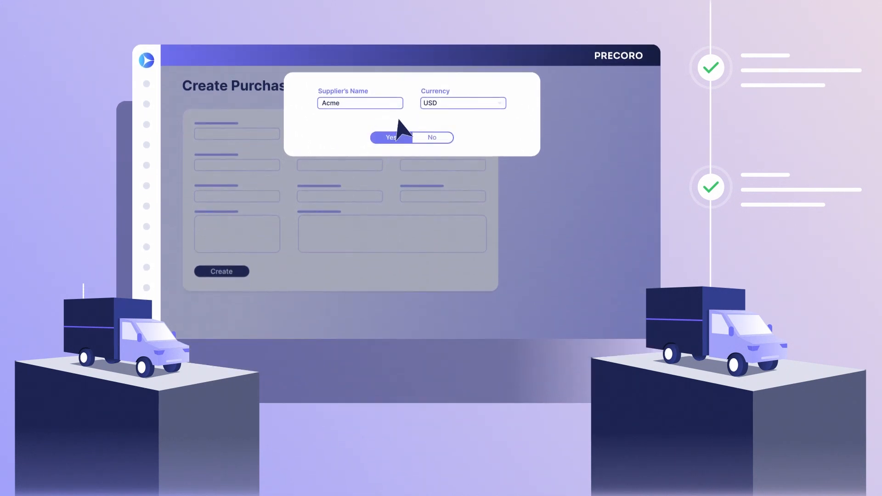